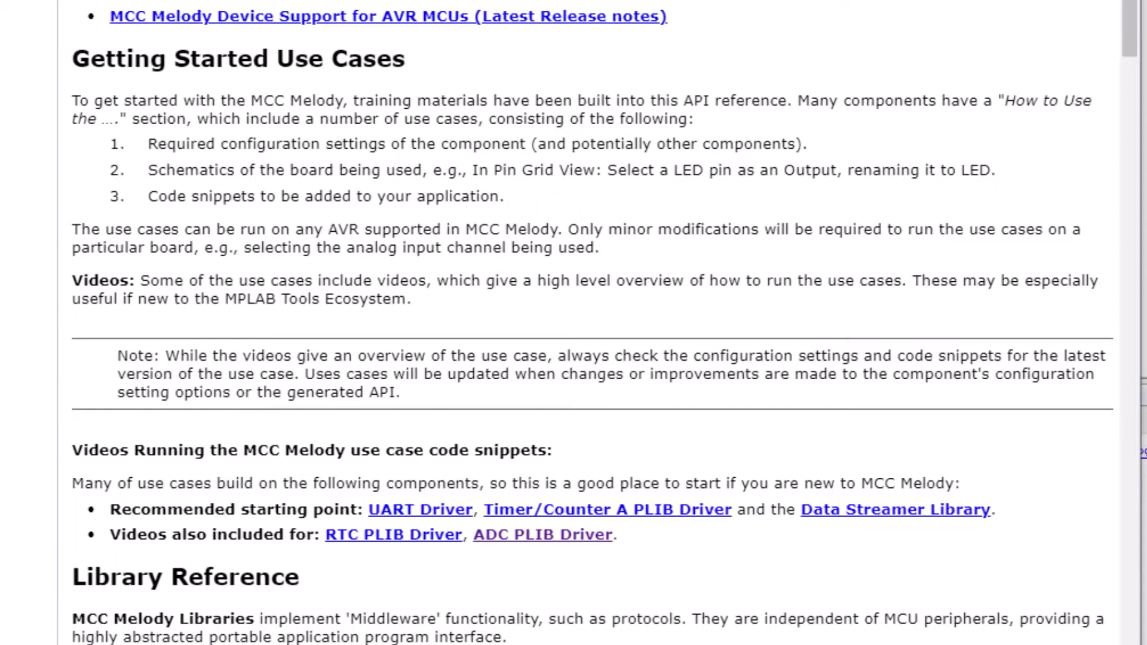
# Step: Scroll down the main MCC Melody API Reference page to the ADC PLIB Driver link
pyautogui.scroll(-3)
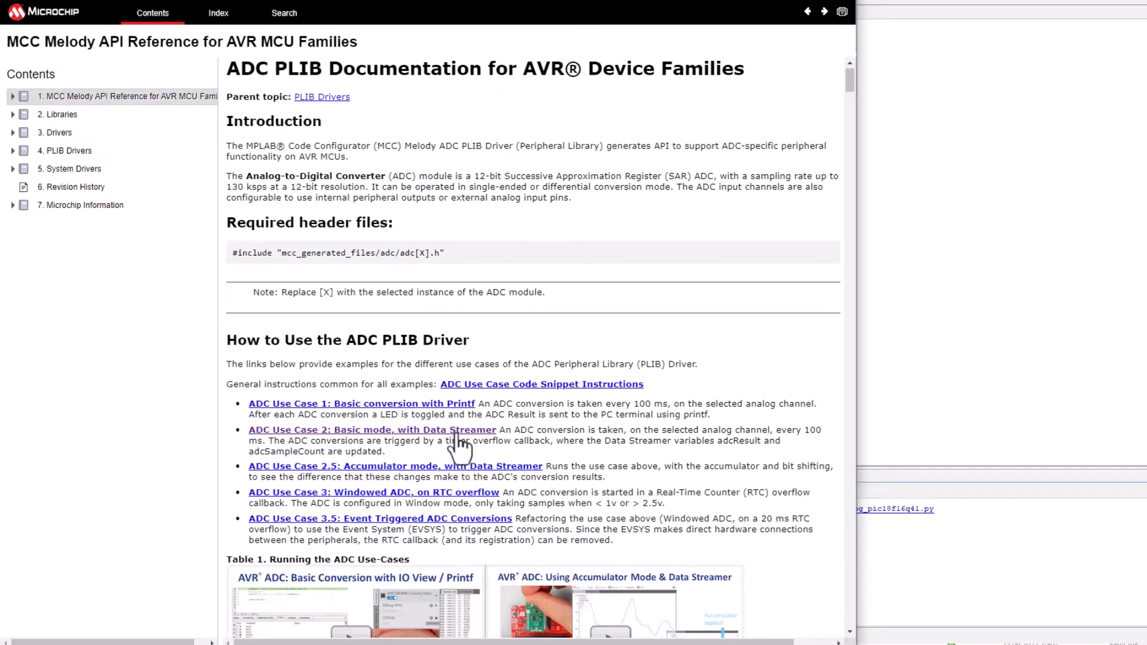
pyautogui.click(371, 429)
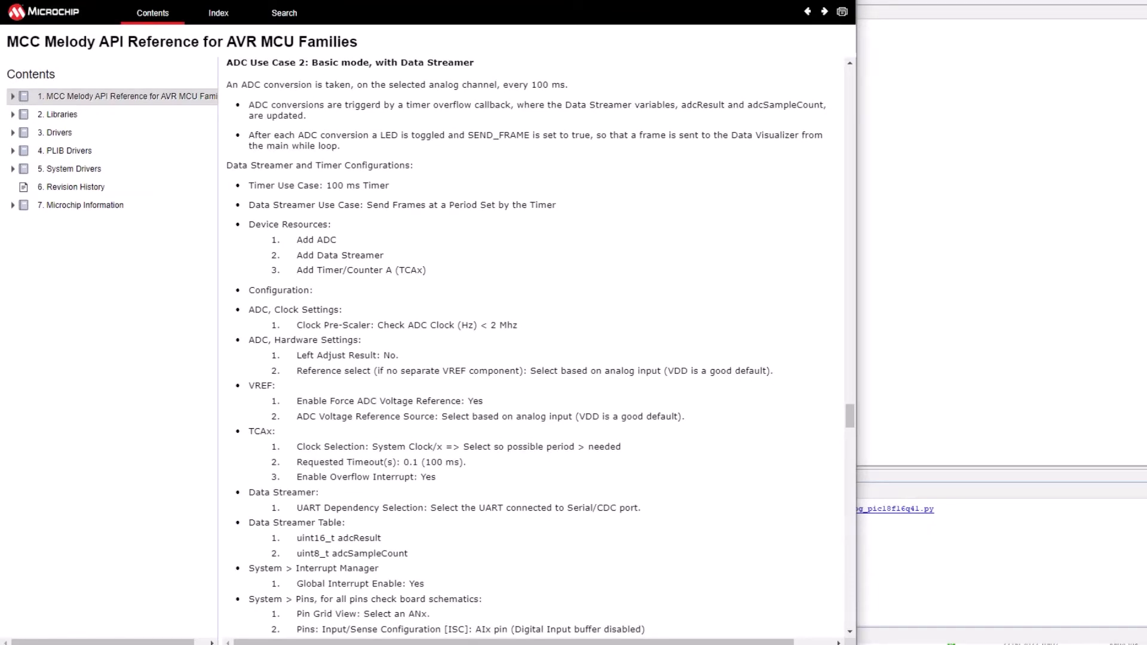
pyautogui.scroll(-3)
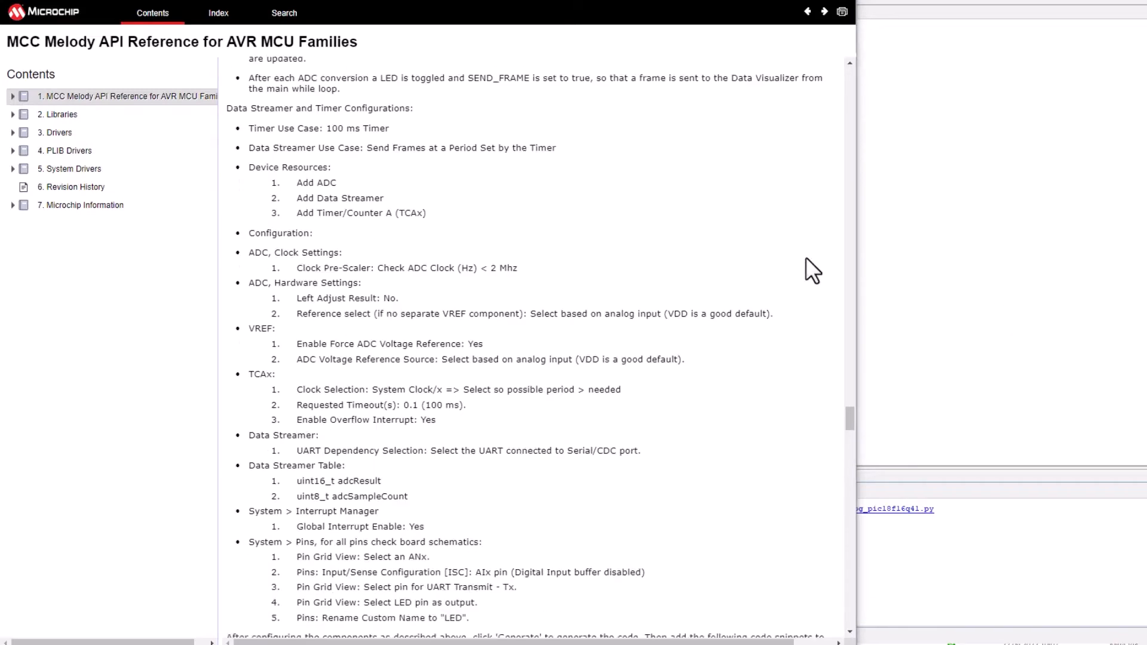
pyautogui.scroll(-3)
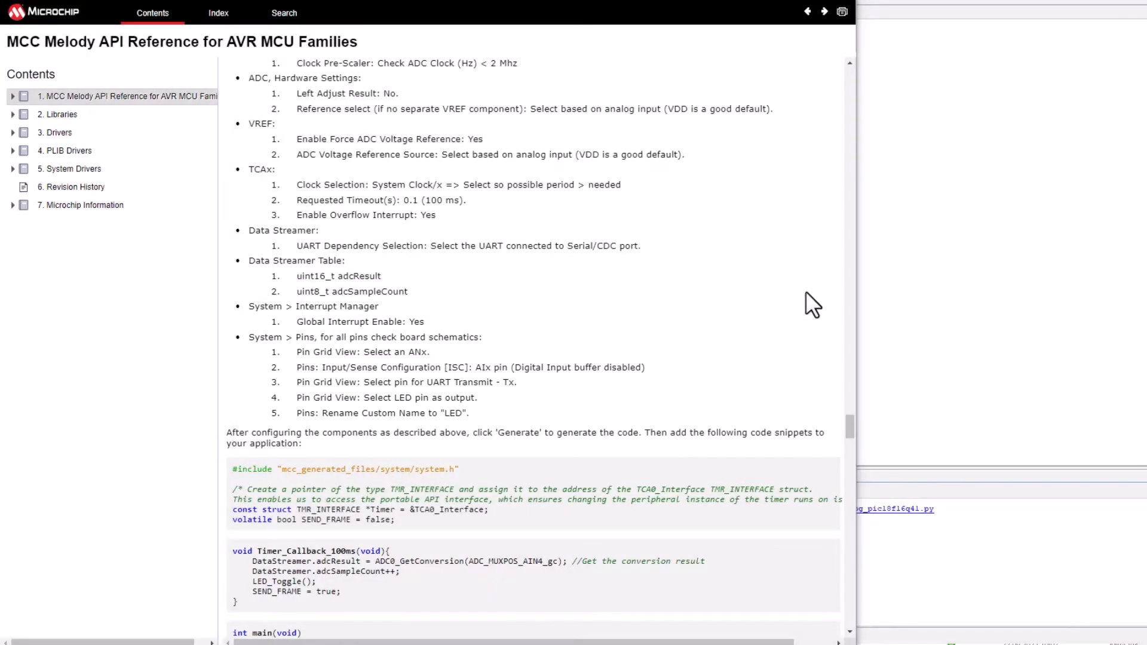
pyautogui.scroll(-3)
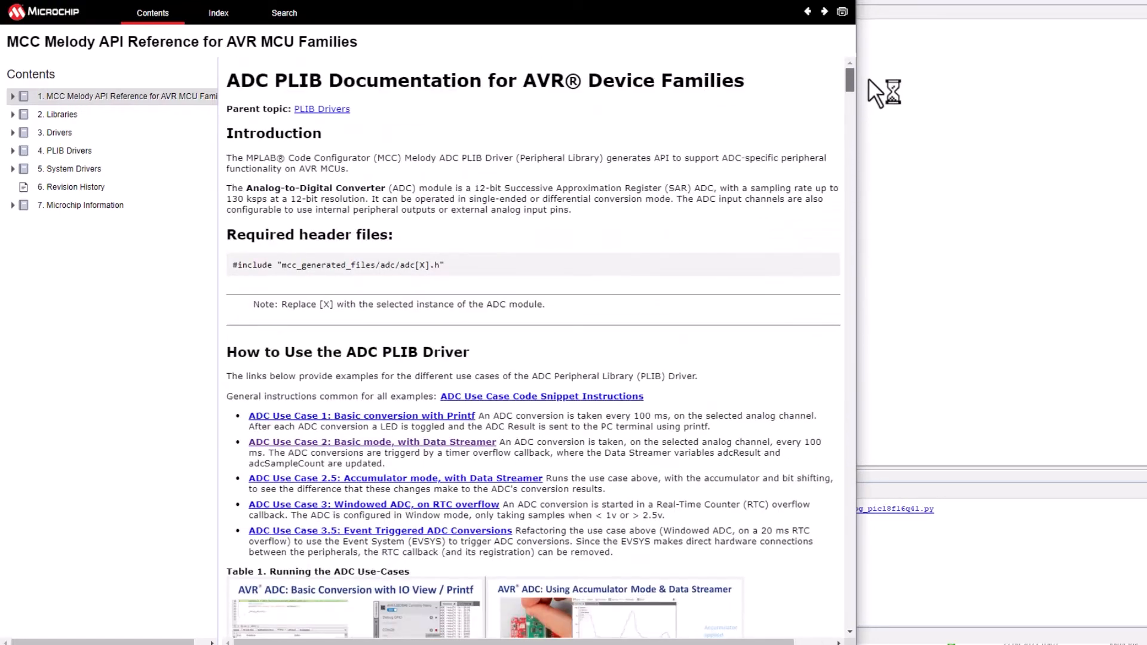
# Step: Scroll through the ADC PLIB documentation page's list of use cases
pyautogui.scroll(-3)
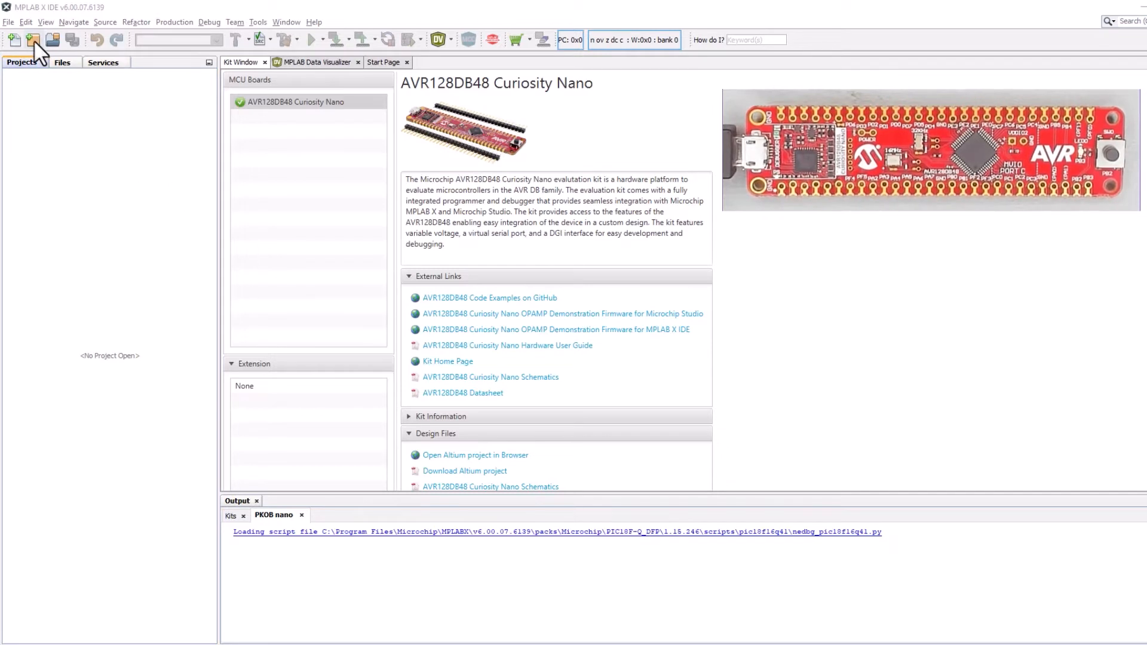
# Step: Create standalone project MCC-Melody-Use-Cases-AVR for AVR128DB48 with XC8 v2.40
pyautogui.click(33, 39)
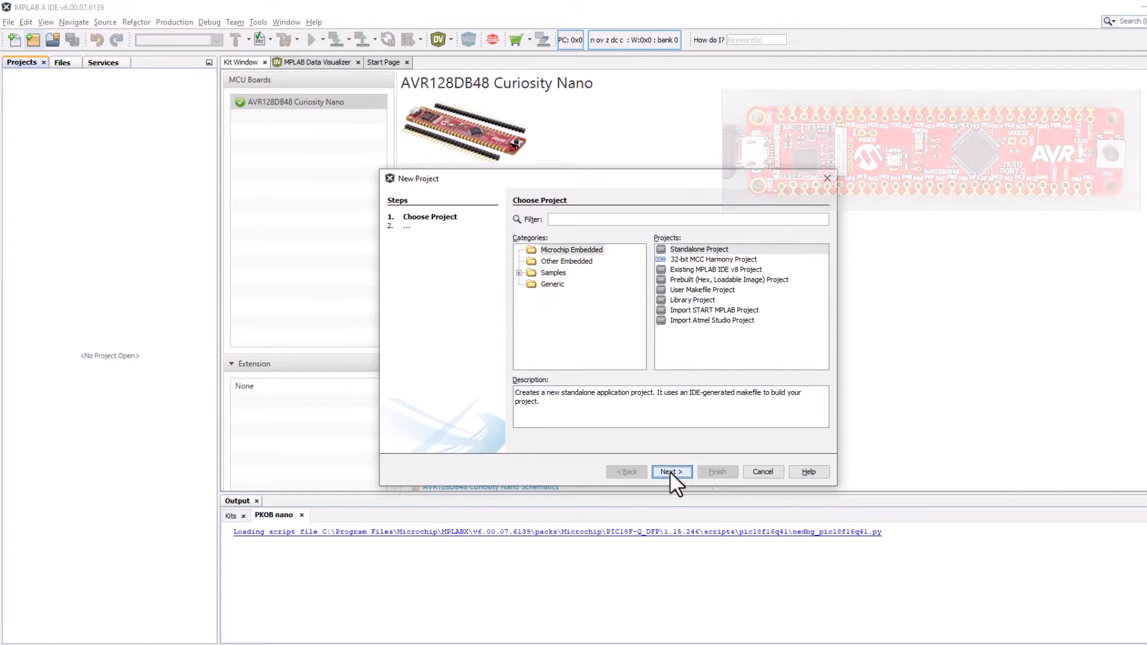
pyautogui.click(670, 472)
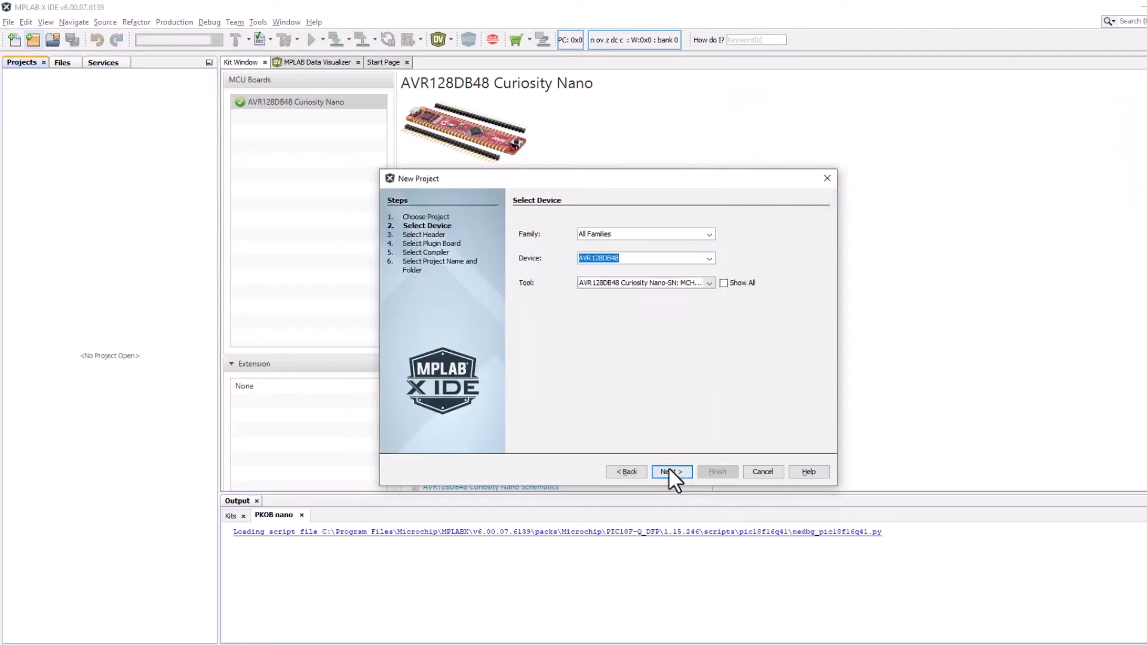
pyautogui.click(669, 471)
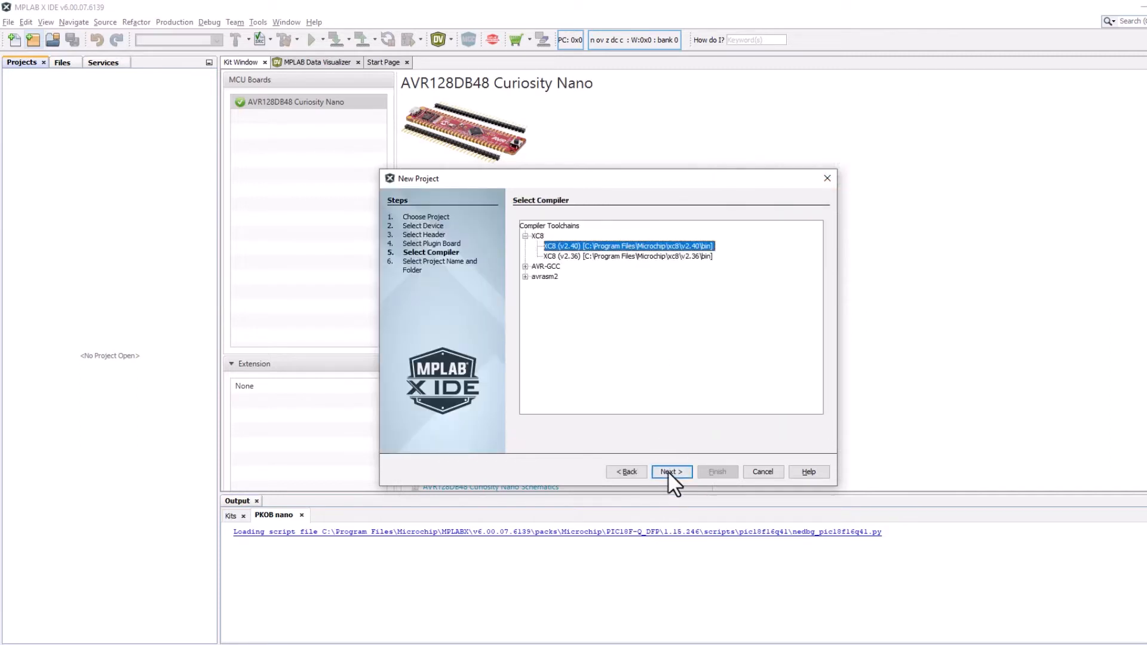
pyautogui.click(669, 472)
pyautogui.write('MCC-Melody-Use-Cases-AVR')
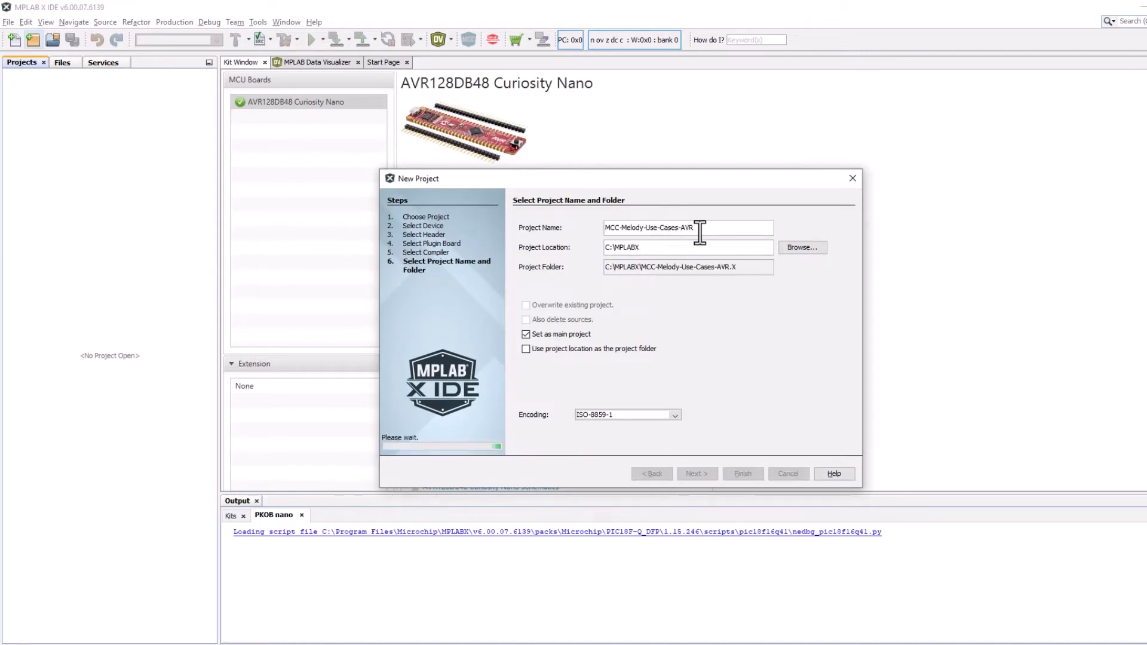
pyautogui.click(740, 473)
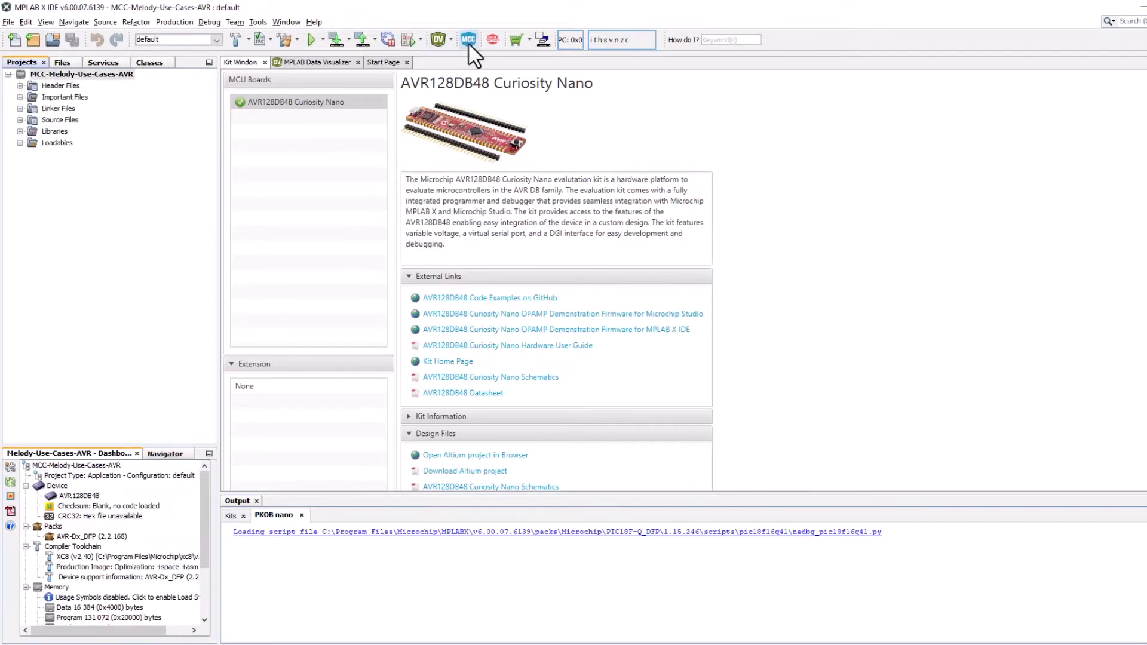
# Step: Launch MCC, choose MCC Melody as content, and accept the required content
pyautogui.click(468, 39)
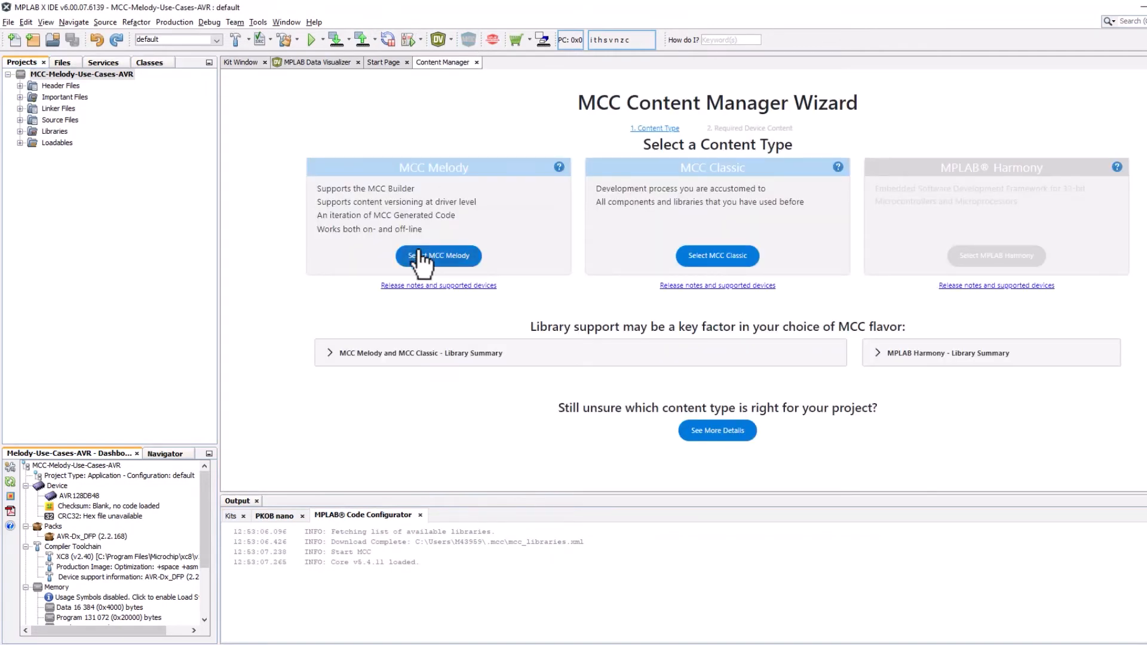
pyautogui.click(439, 256)
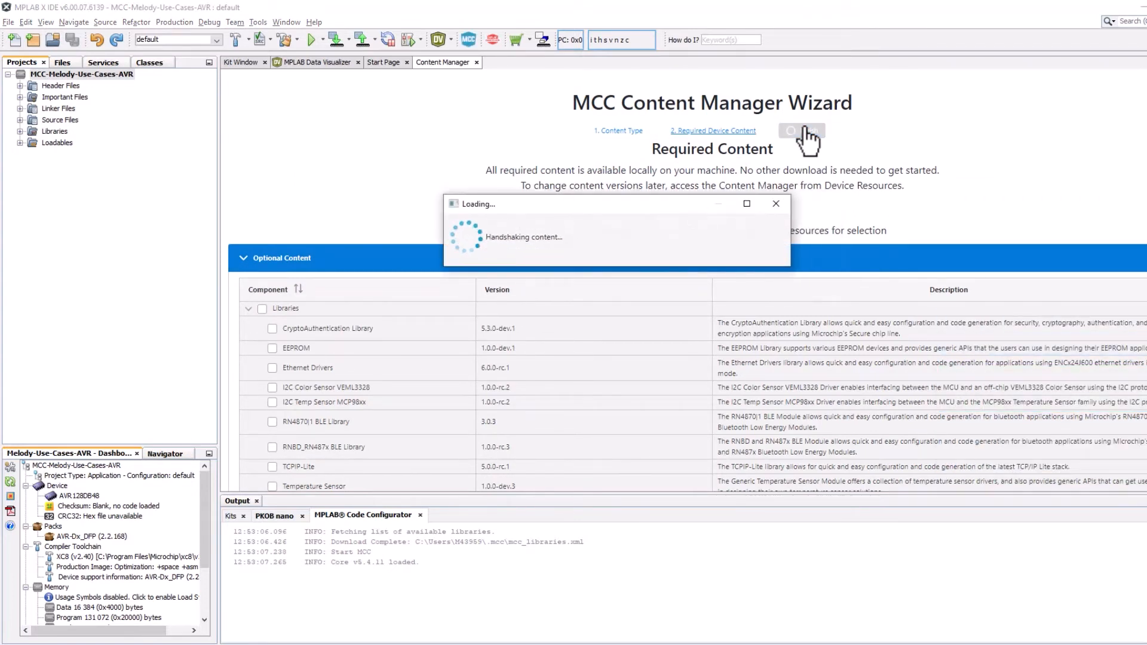
pyautogui.click(798, 131)
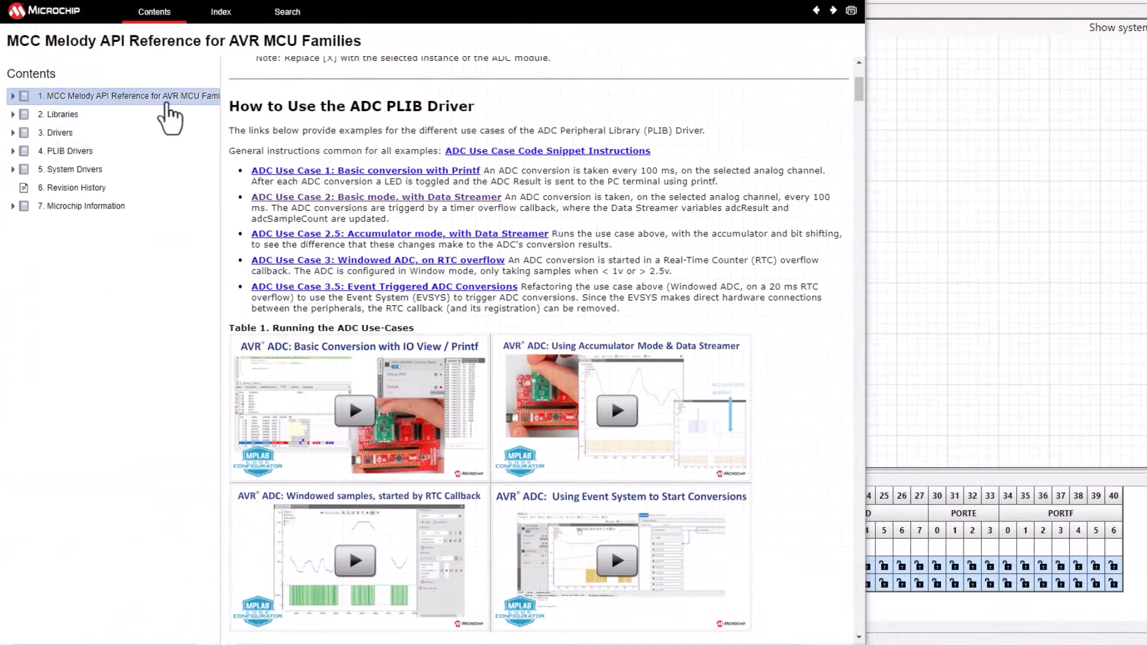
pyautogui.scroll(3)
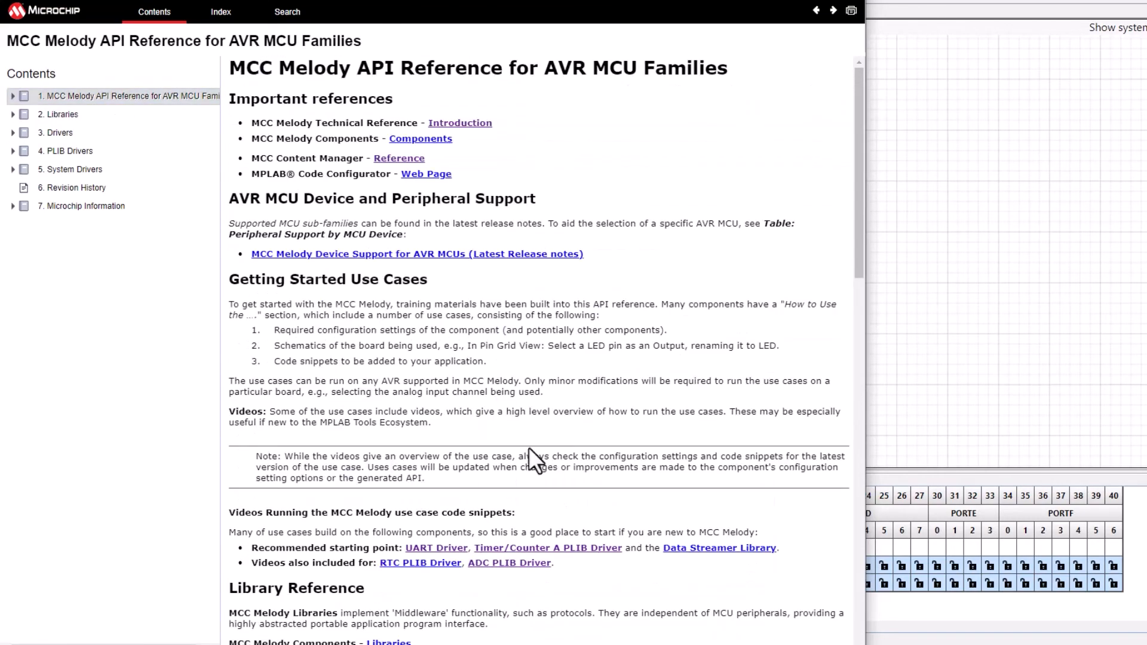
pyautogui.click(718, 547)
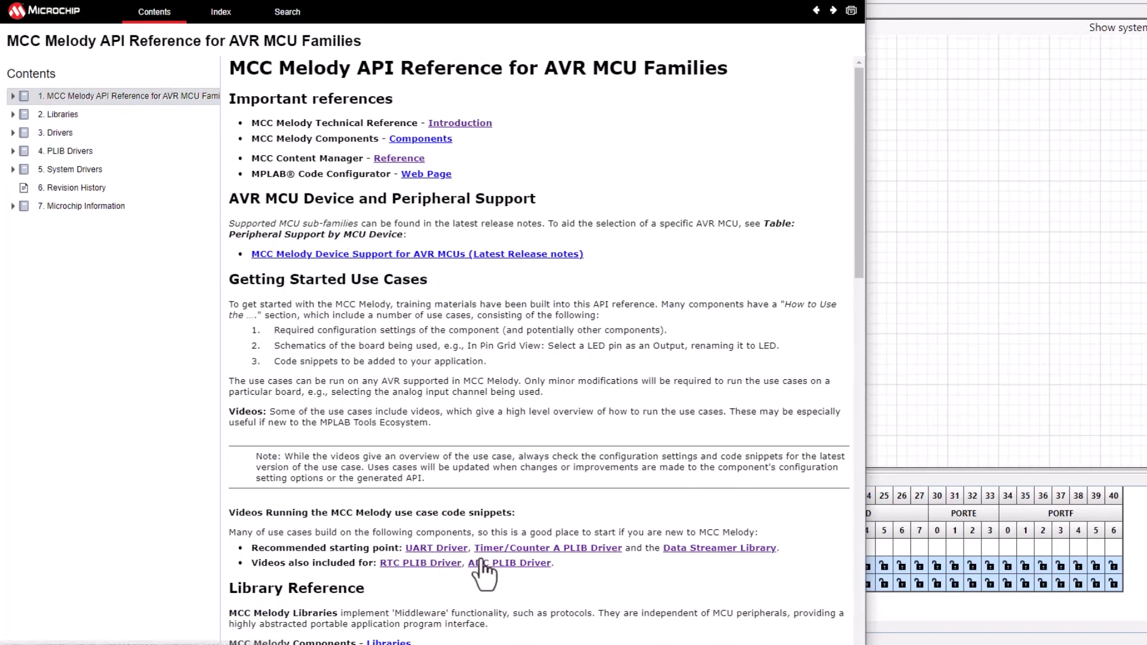
pyautogui.click(509, 563)
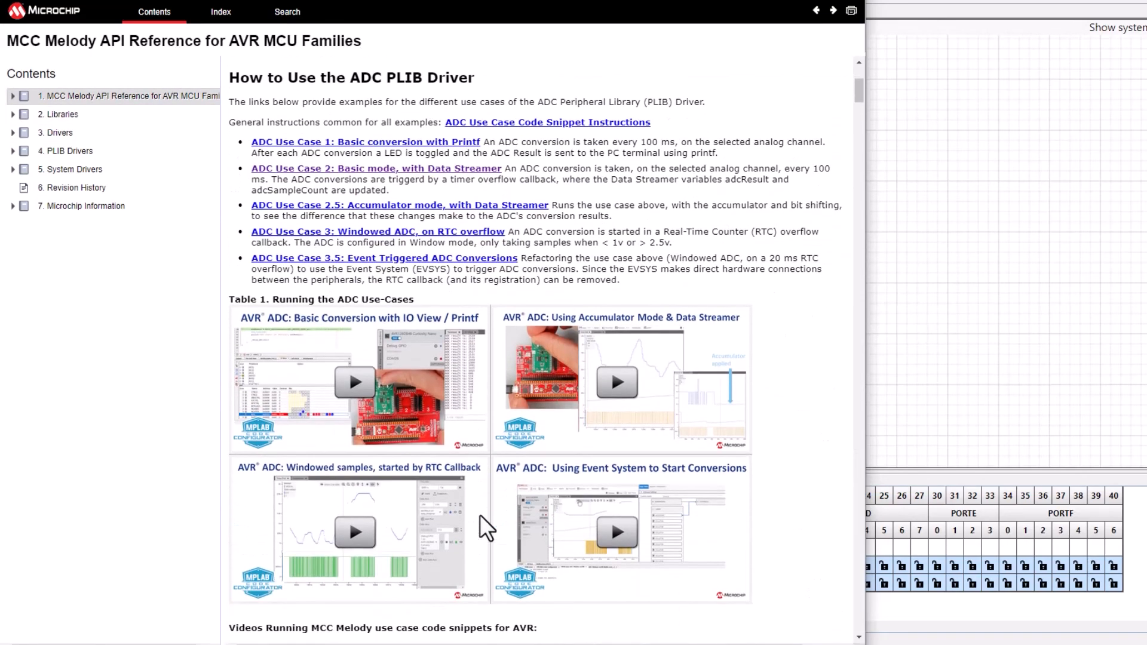